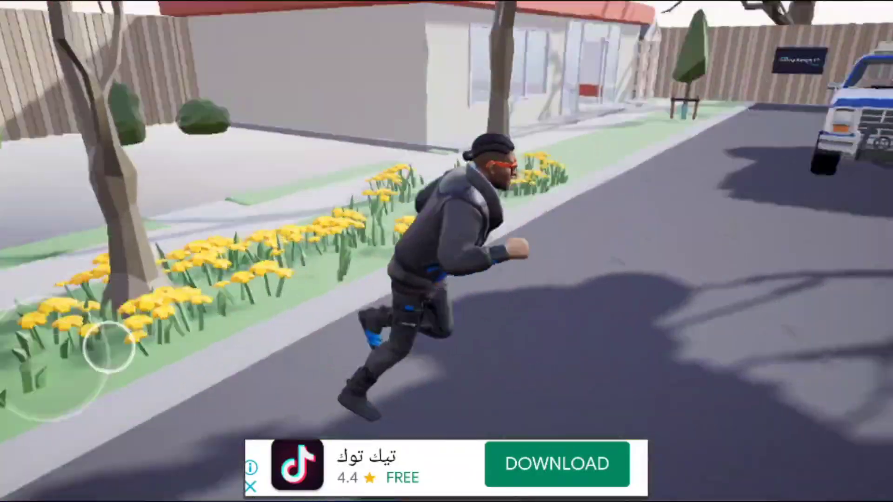
# Show the UE5 Demo APP Play Store listing and scroll to its screenshots and description.
pyautogui.click(556, 463)
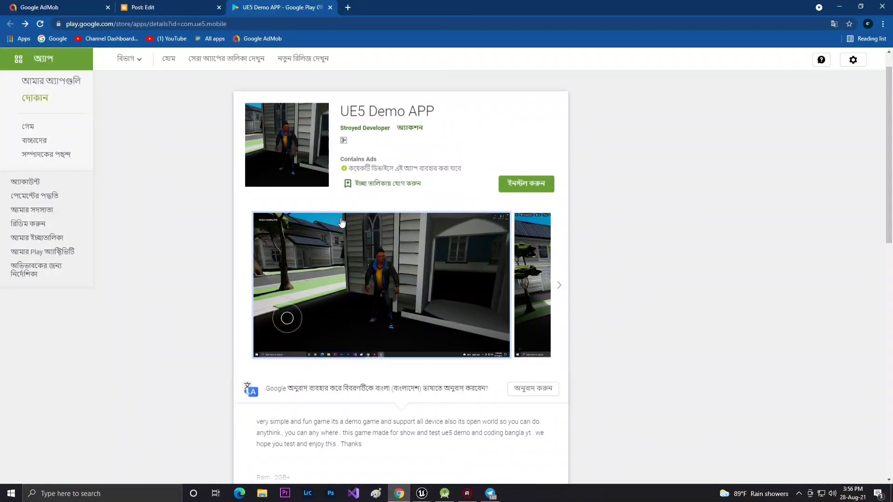
pyautogui.scroll(-3)
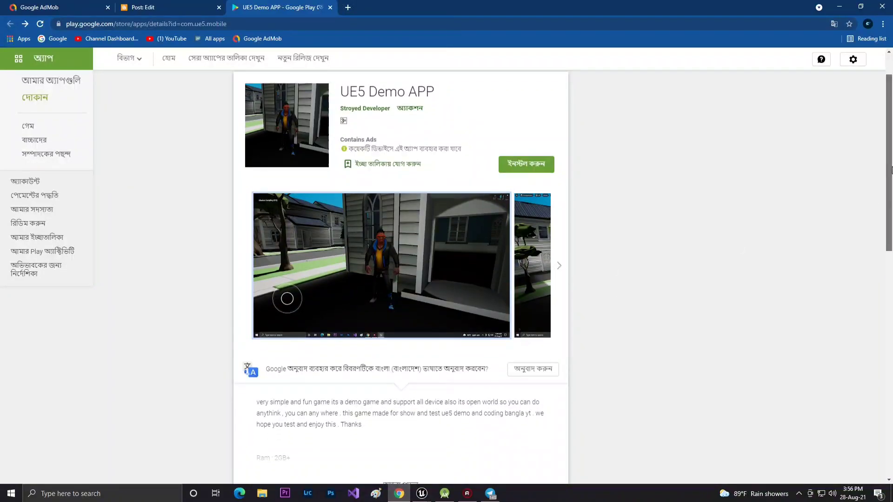
# Go to AdMob and view the empty All Apps list from the sidebar.
pyautogui.click(57, 7)
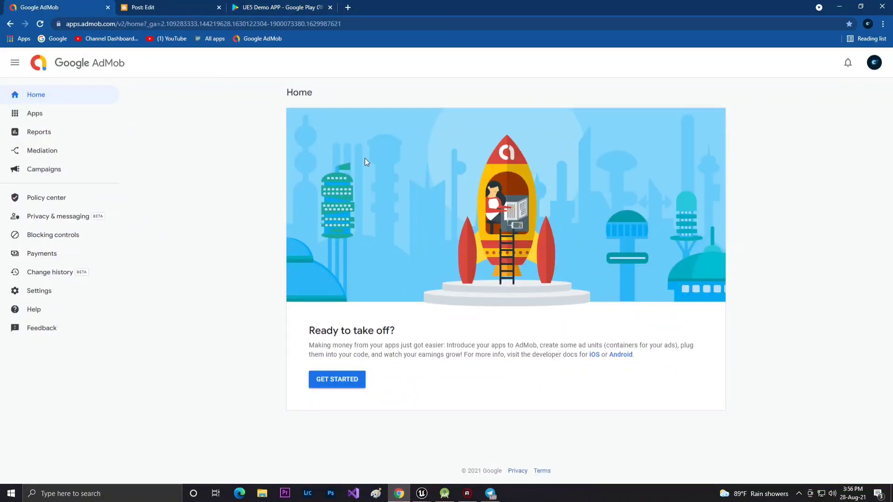
pyautogui.moveTo(71, 117)
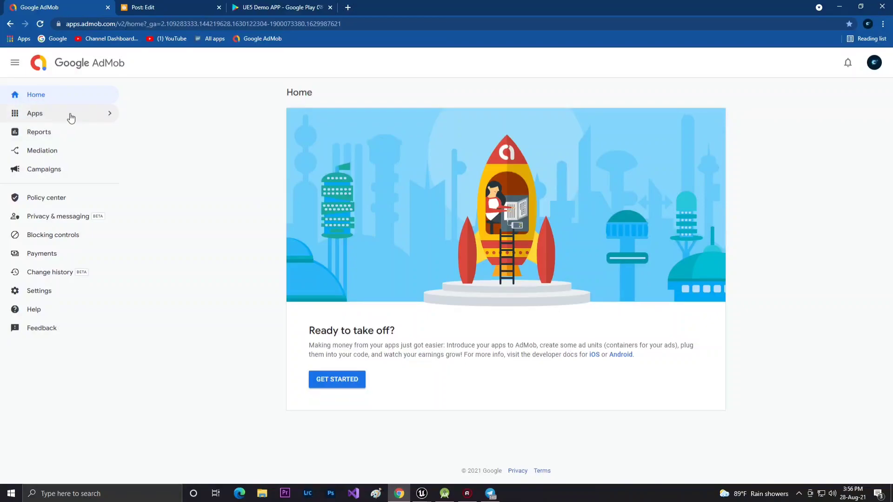
pyautogui.click(34, 114)
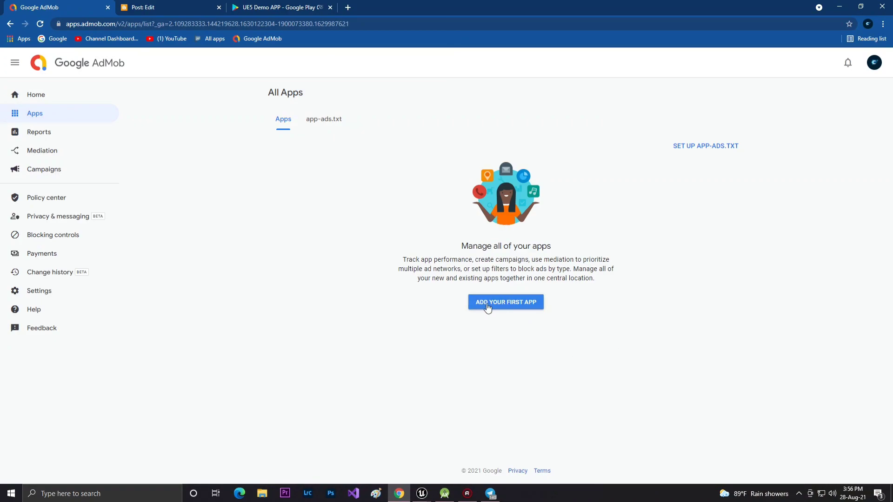
# Add a first app with platform Android, marked as listed on a supported app store.
pyautogui.click(504, 302)
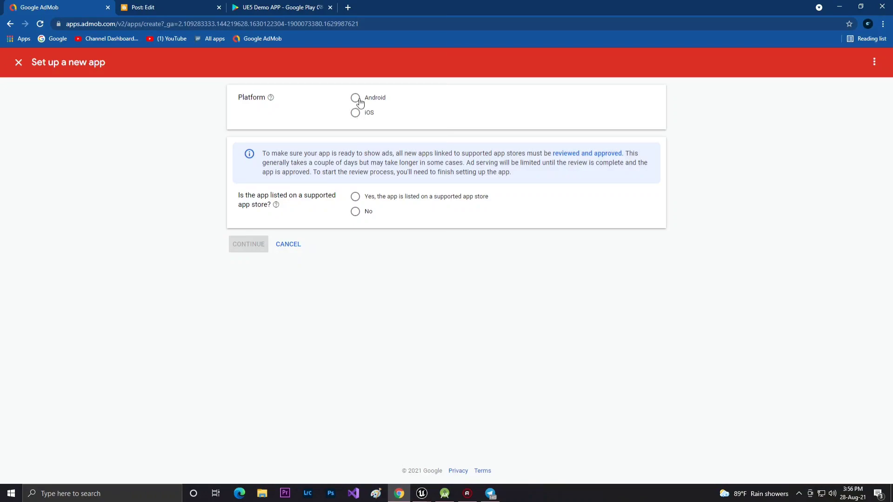
pyautogui.click(354, 98)
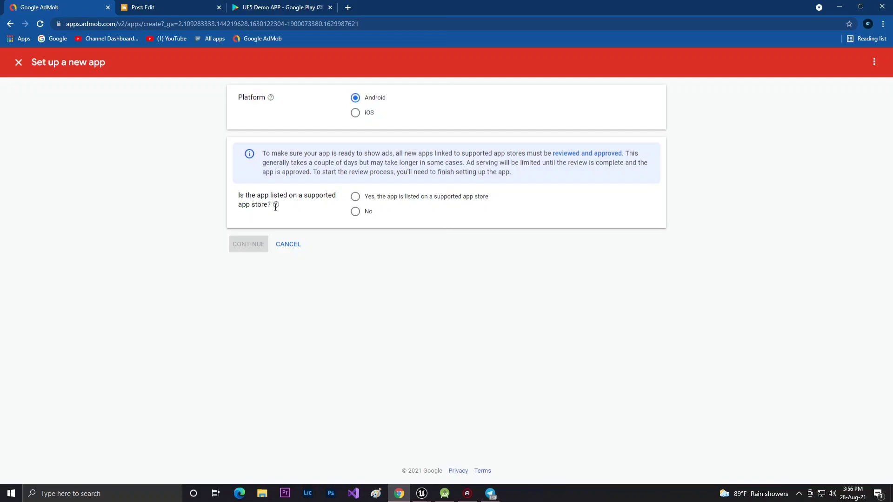
pyautogui.click(355, 196)
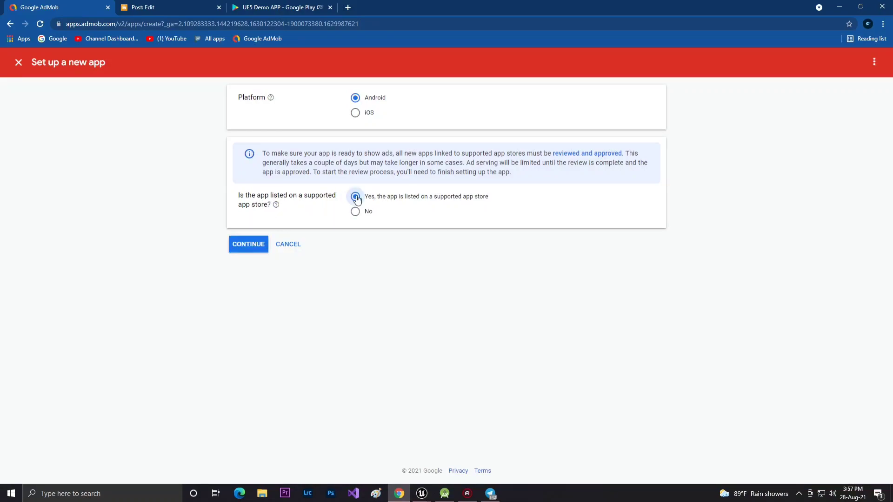
pyautogui.click(355, 197)
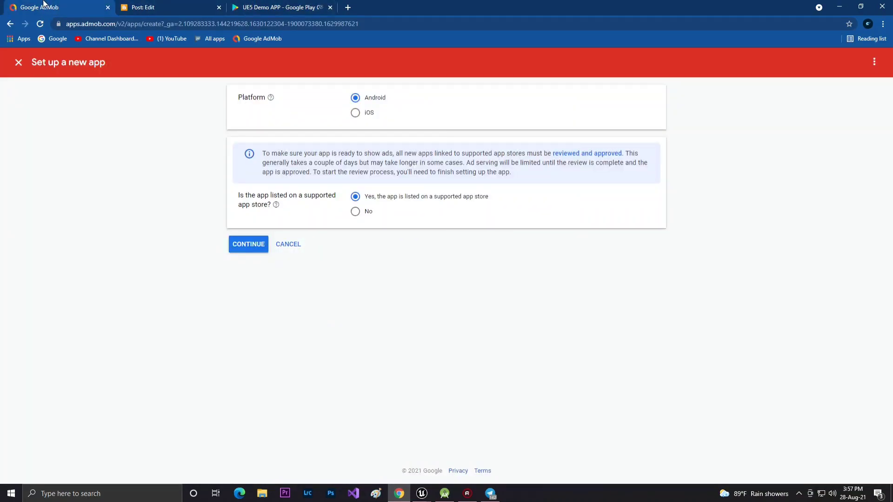
pyautogui.click(279, 7)
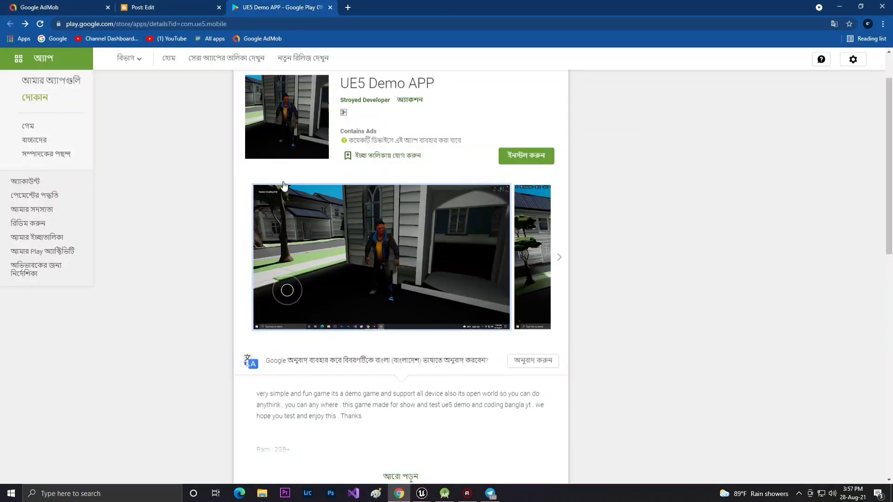
# Copy the UE5 Demo APP listing URL from the Play Store address bar.
pyautogui.click(51, 8)
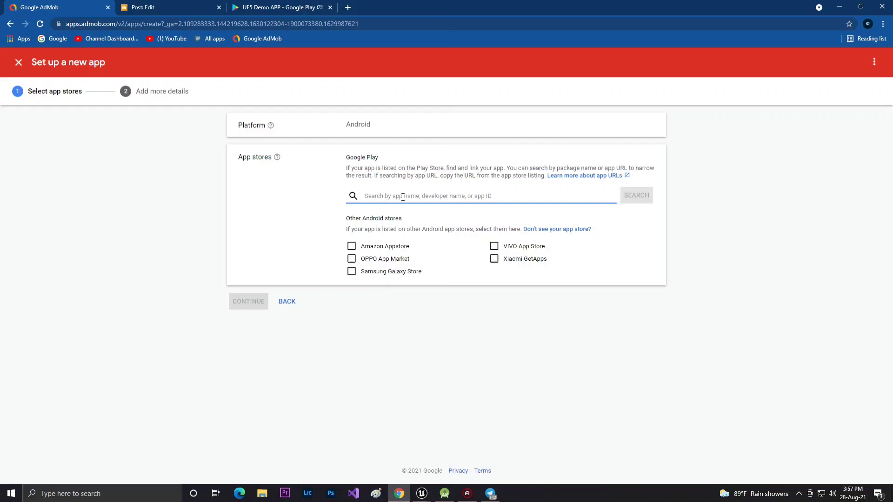
pyautogui.click(279, 7)
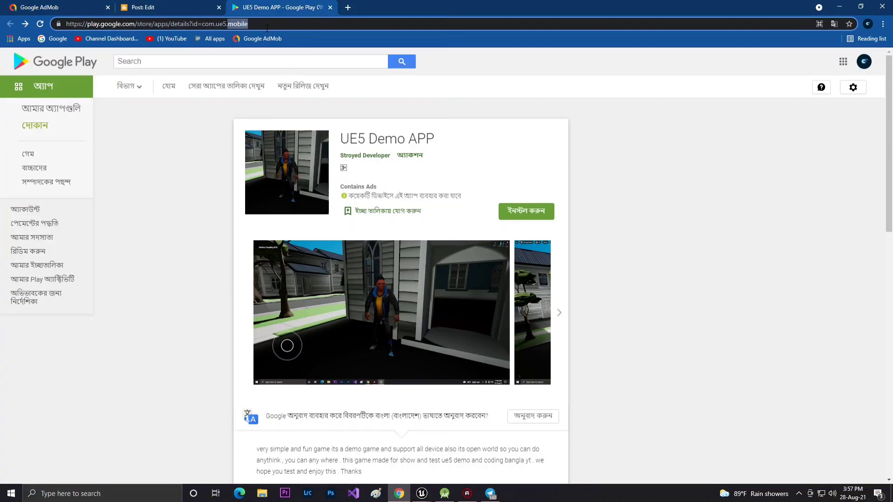
pyautogui.rightClick(154, 24)
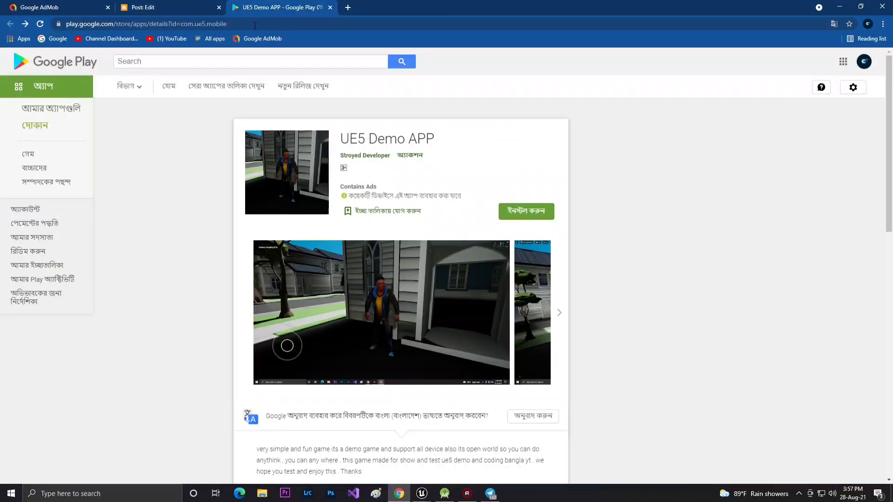
pyautogui.click(54, 8)
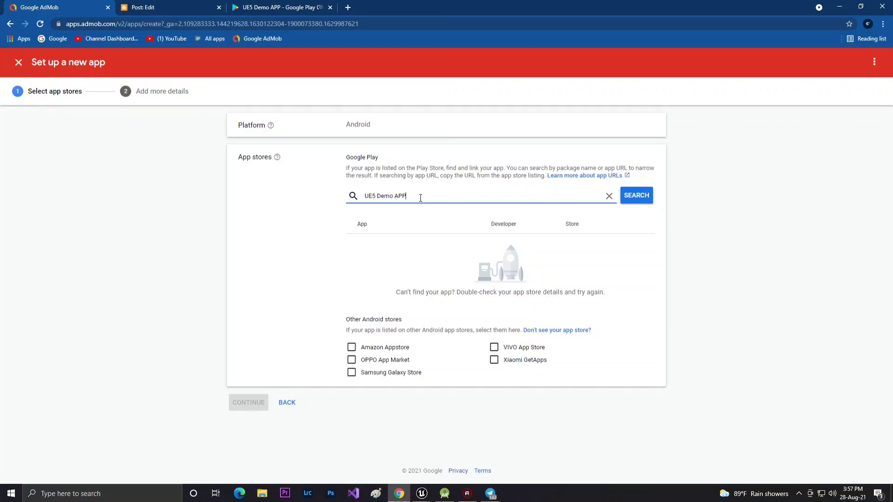
pyautogui.write('https://play.google.com/store/apps/details?id=com.ue5.mobile')
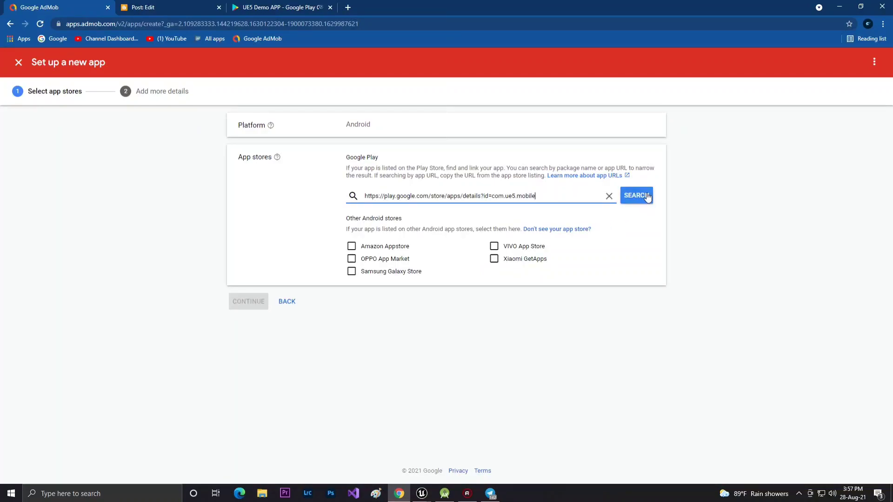
pyautogui.click(637, 195)
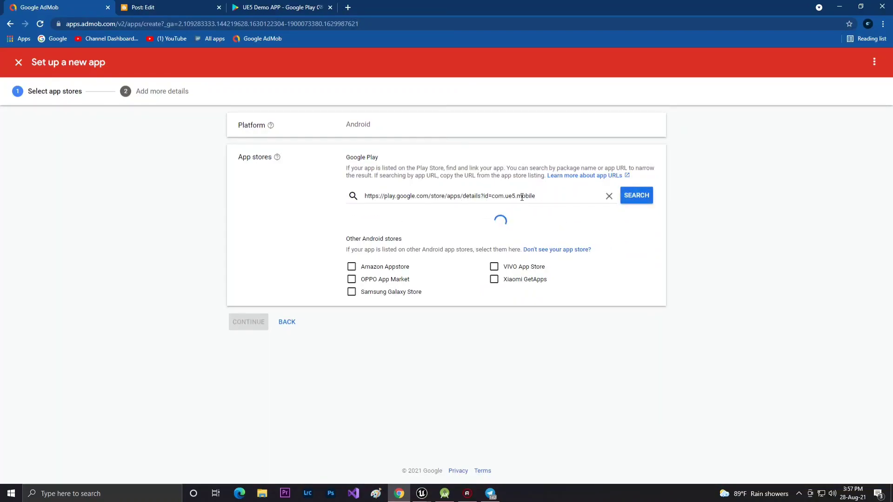
pyautogui.click(636, 195)
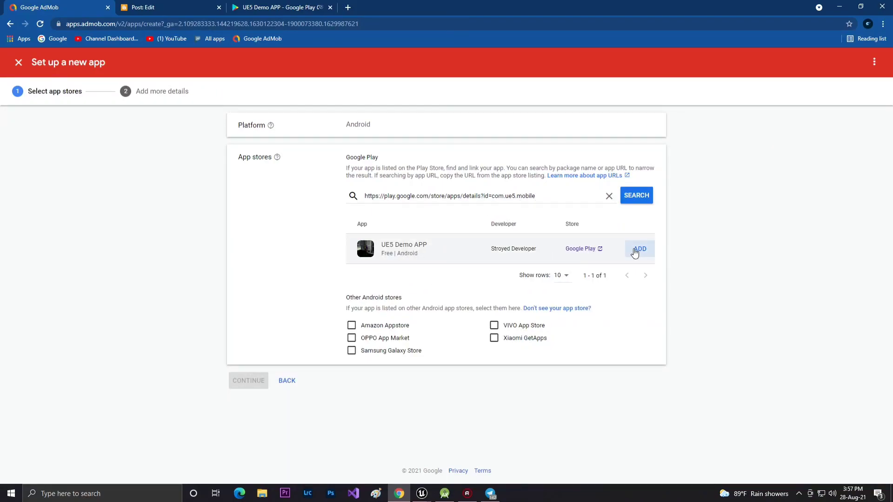
pyautogui.click(639, 251)
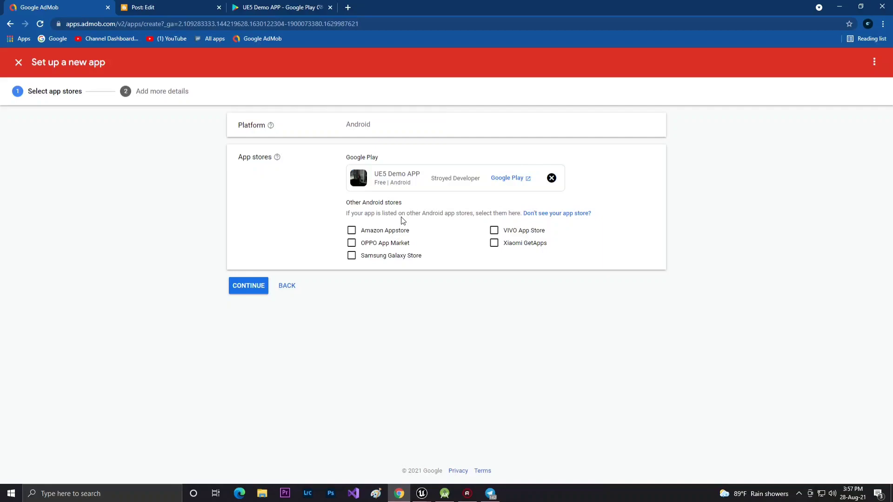
pyautogui.moveTo(500, 254)
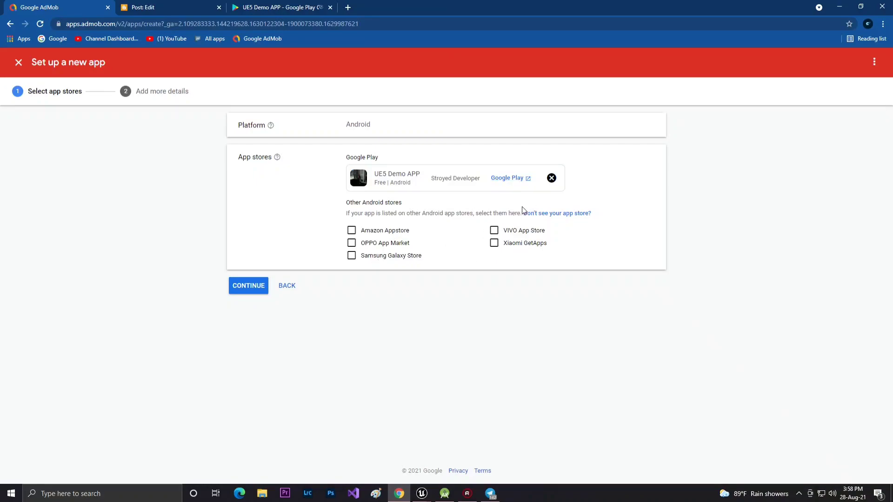
# Continue to the app details and add UE5 Demo APP (com.ue5.mobile).
pyautogui.click(248, 285)
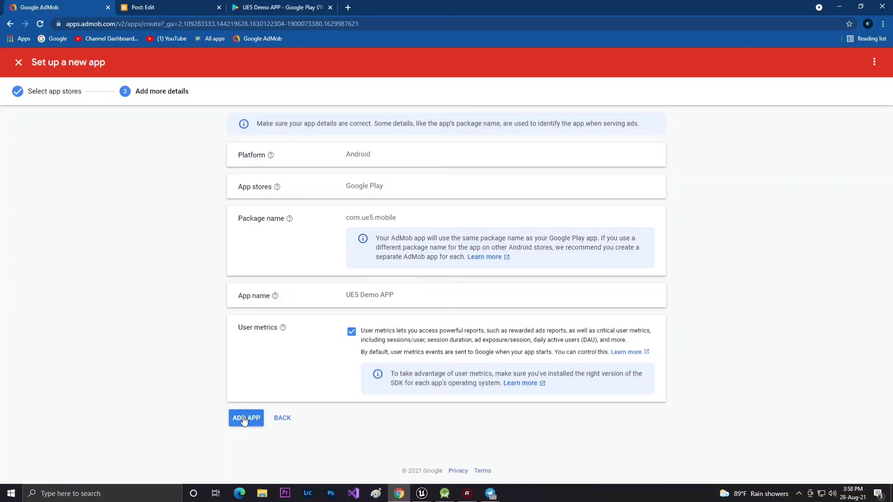
pyautogui.click(245, 418)
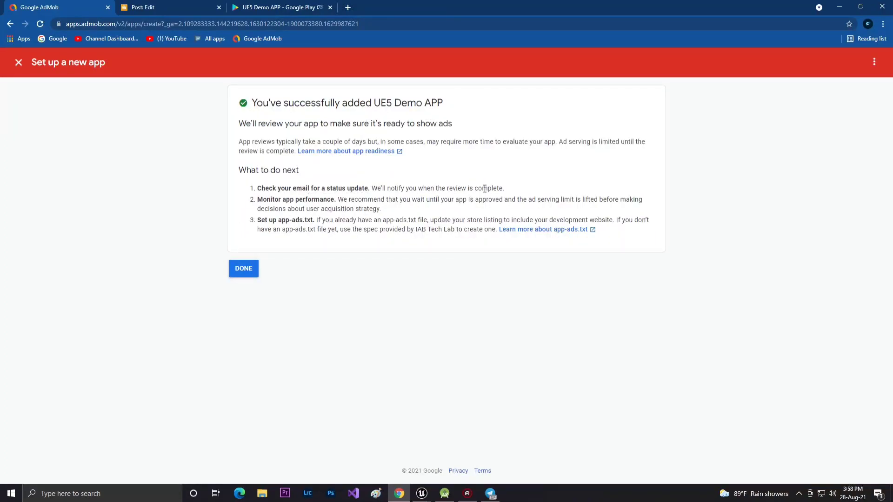
pyautogui.moveTo(302, 206)
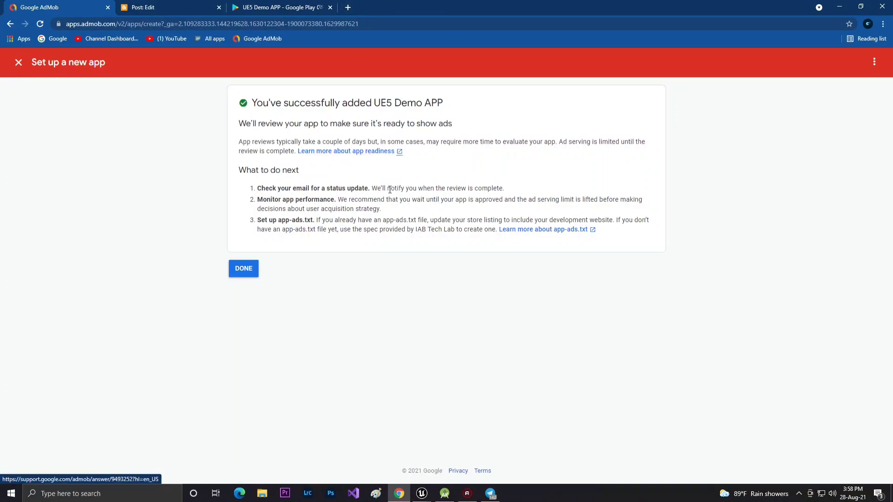
# Dismiss the success confirmation with DONE to reach UE5 Demo APP's overview.
pyautogui.click(244, 268)
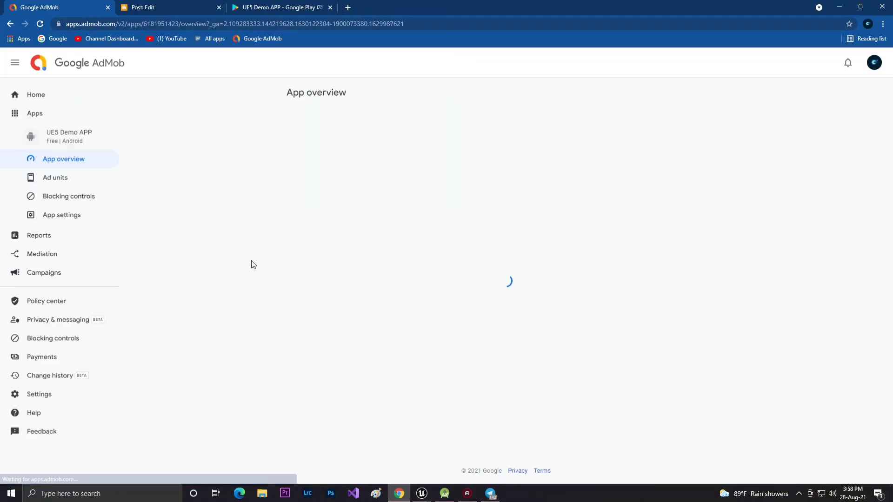
# Copy the Play Store listing URL containing package name com.ue5.mobile.
pyautogui.click(279, 7)
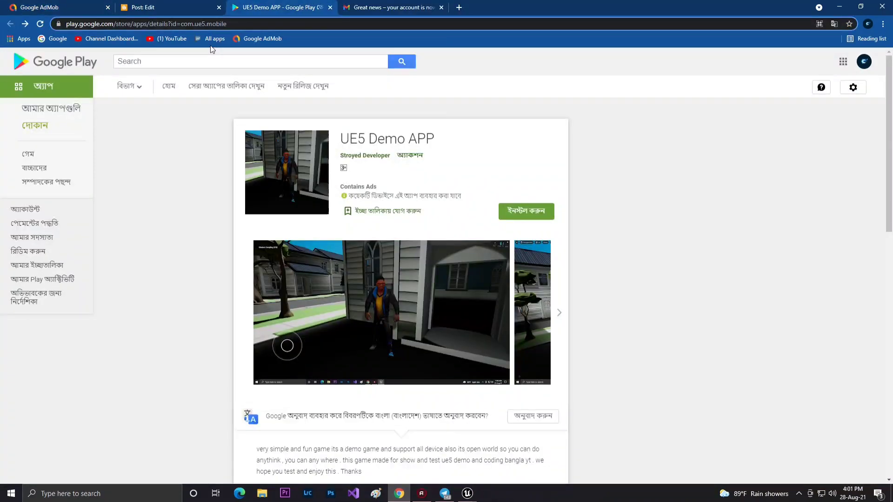
pyautogui.click(165, 24)
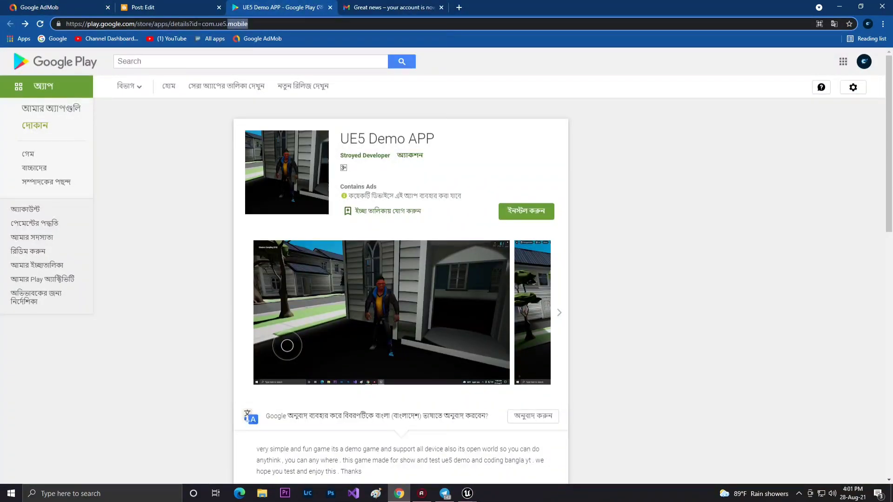
pyautogui.rightClick(154, 24)
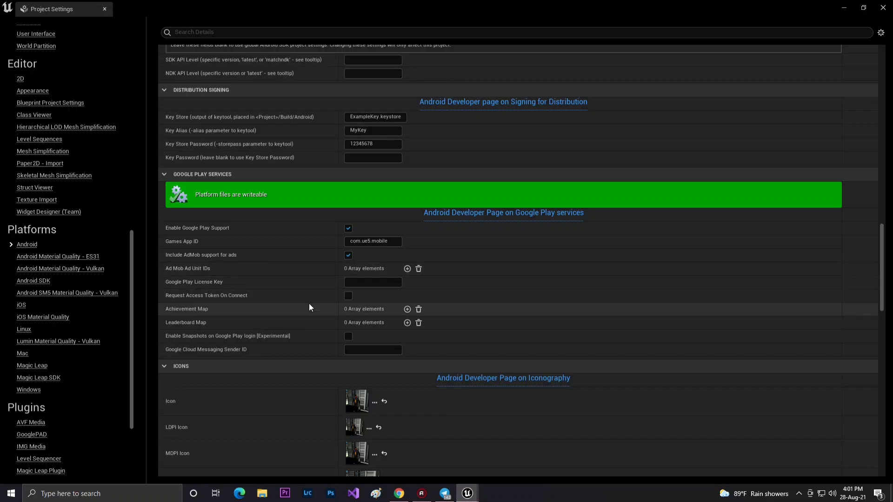
pyautogui.moveTo(407, 269)
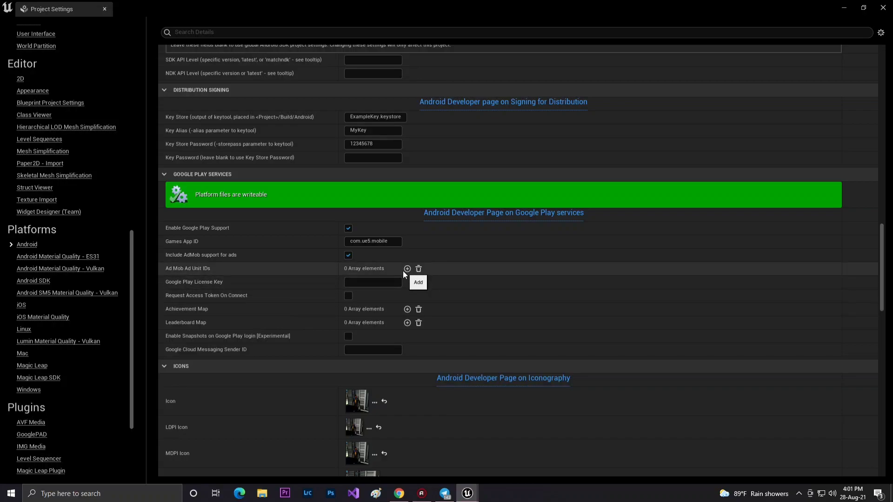
# Add a new empty entry to Ad Mob Ad Unit IDs under Google Play Services.
pyautogui.click(407, 269)
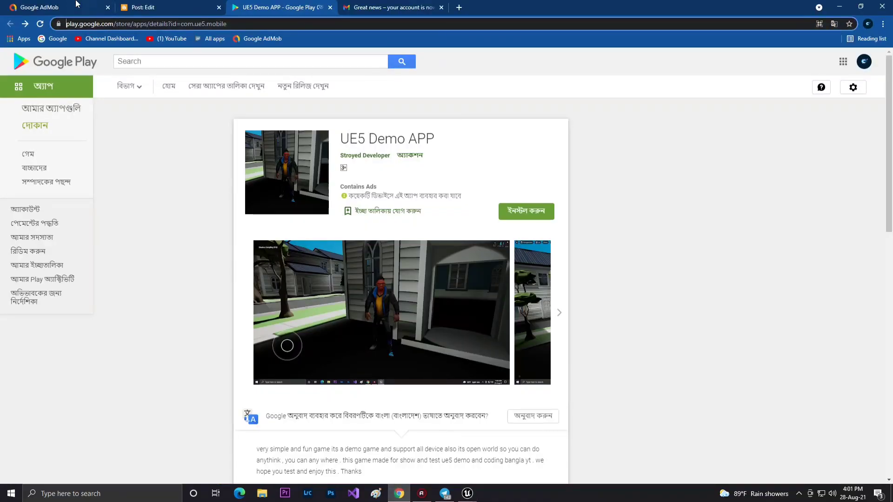
# Open UE5 Demo APP's Ad units in AdMob and begin a new ad unit.
pyautogui.click(37, 8)
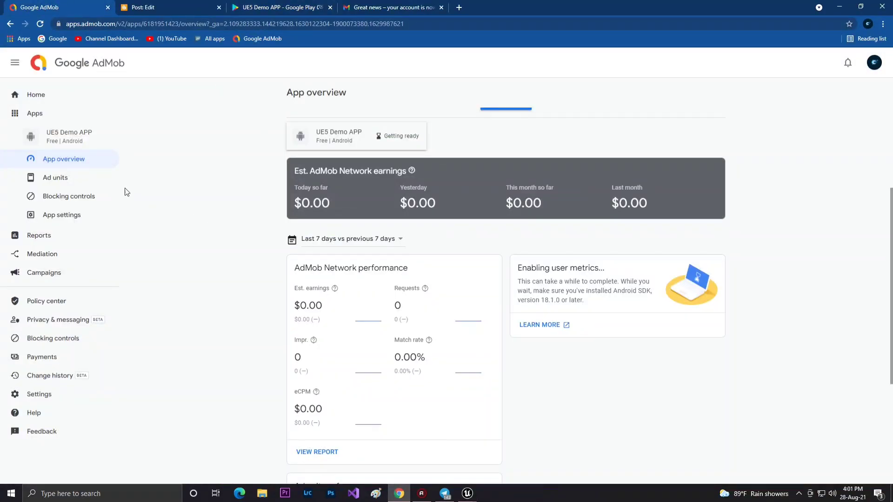
pyautogui.click(55, 177)
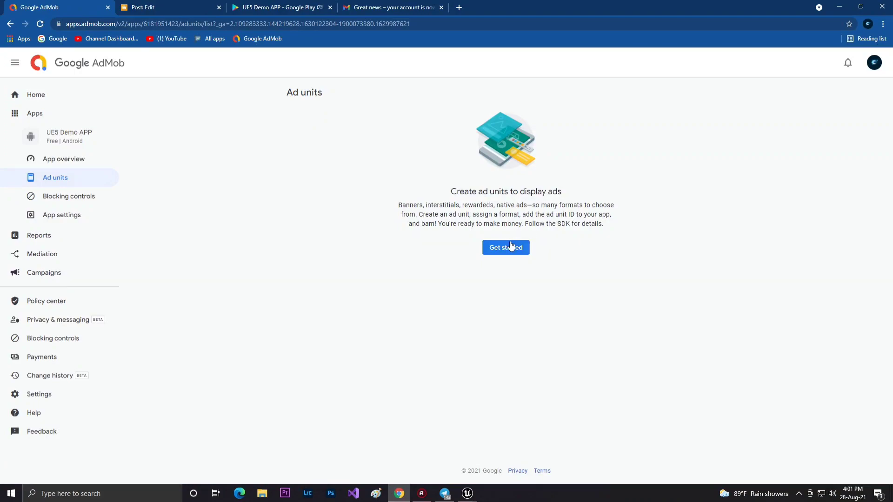
pyautogui.click(505, 247)
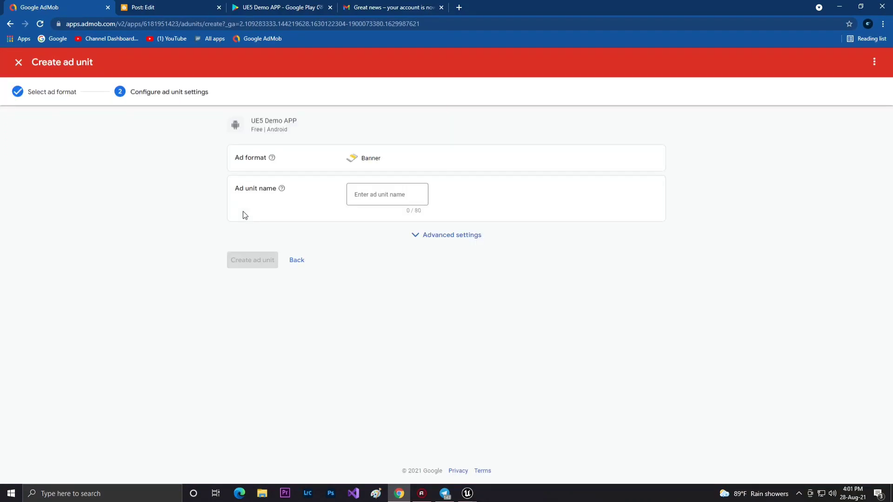
# Name the Banner ad unit GoogleAds and expand its advanced settings.
pyautogui.click(386, 194)
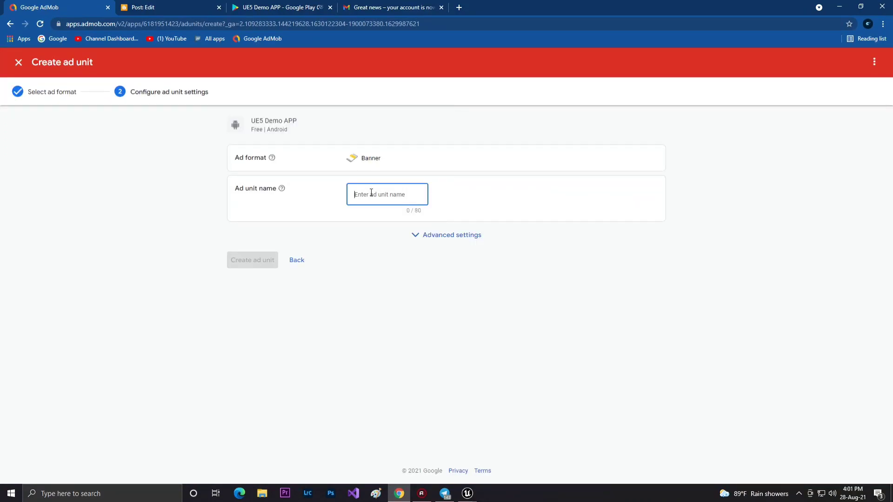
pyautogui.write('G')
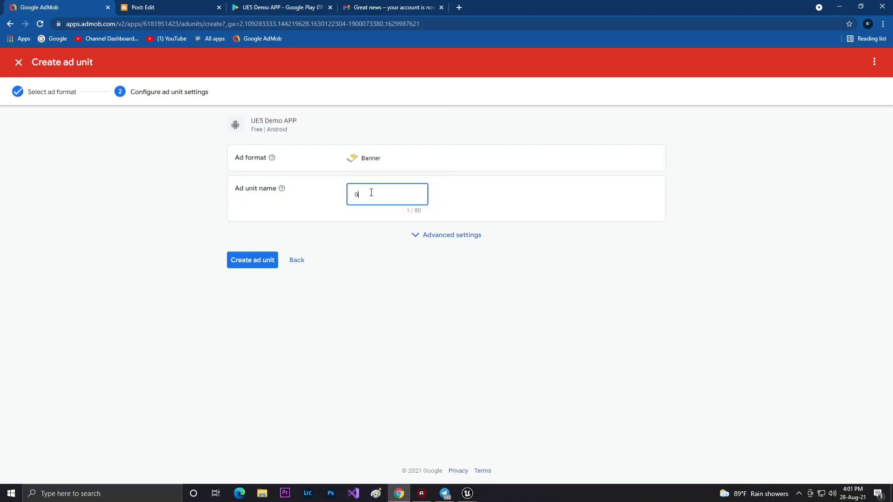
pyautogui.click(446, 234)
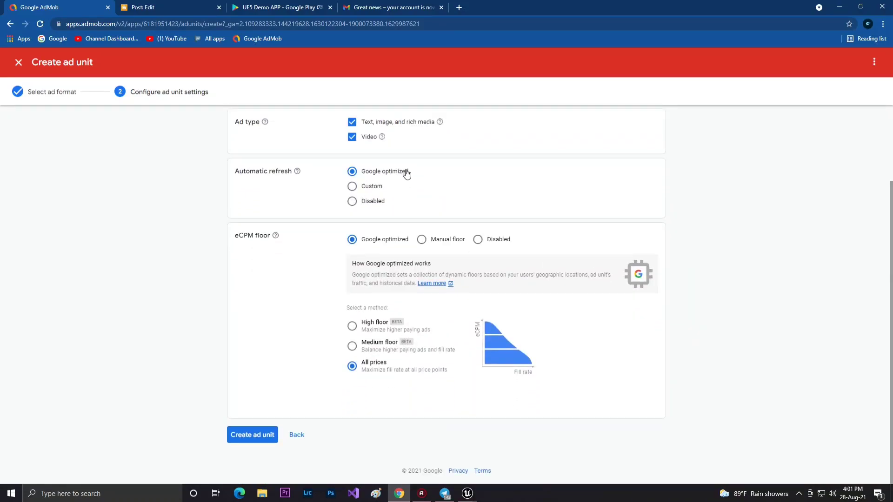
pyautogui.moveTo(446, 248)
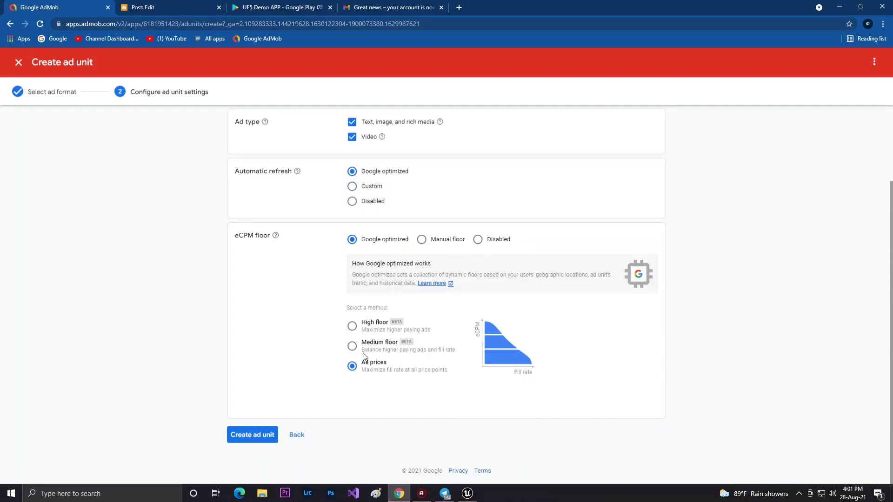
pyautogui.moveTo(489, 335)
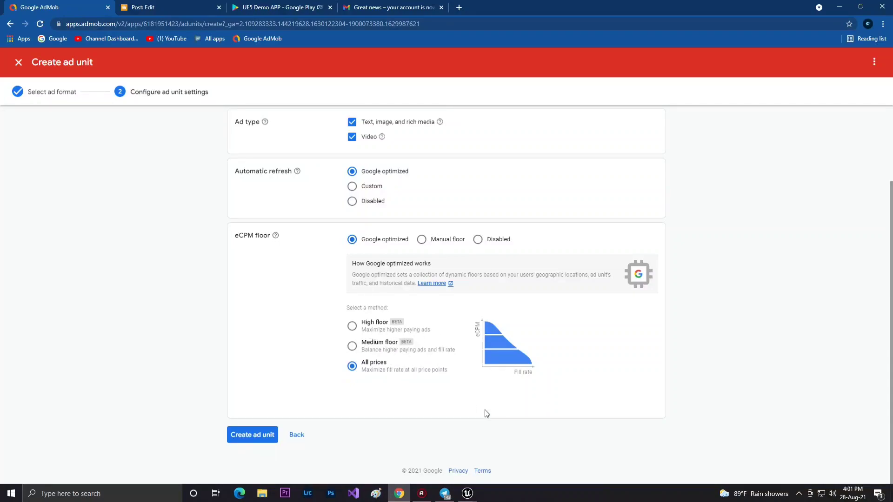
pyautogui.moveTo(359, 392)
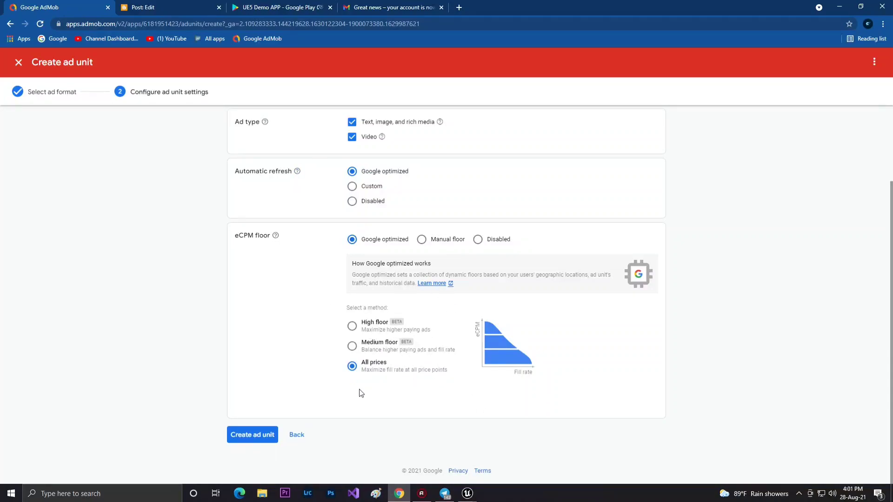
pyautogui.scroll(3)
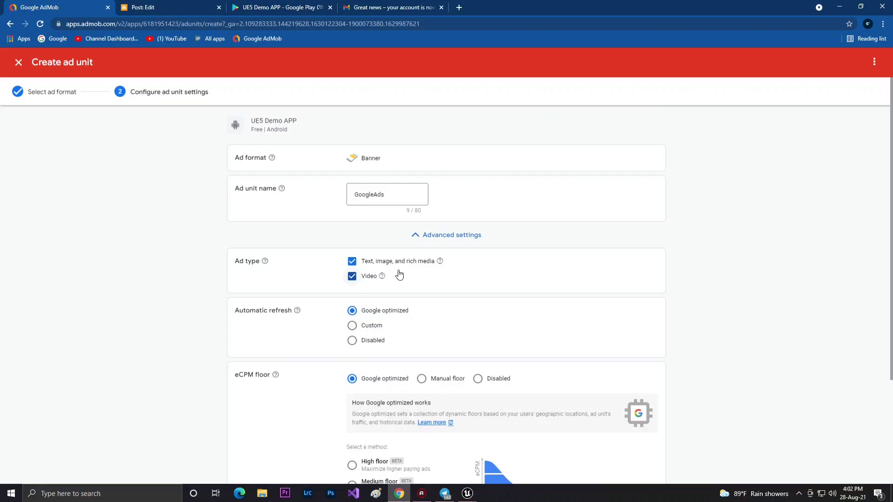
pyautogui.scroll(-3)
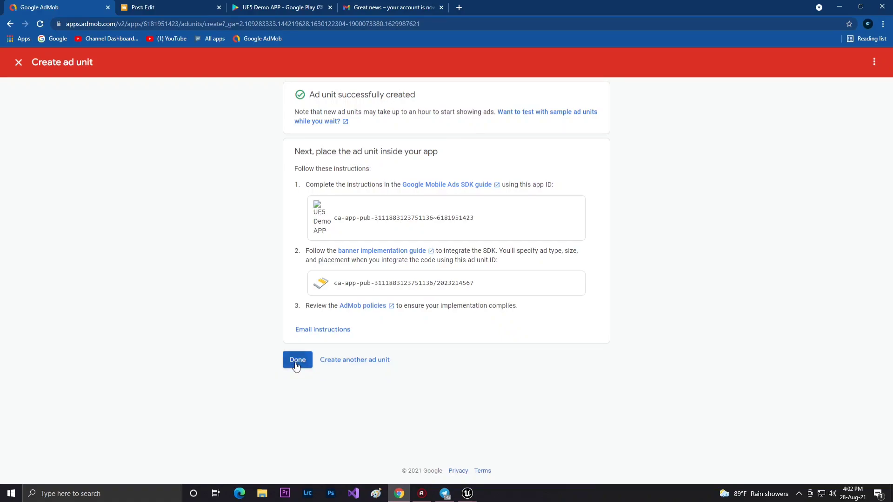
pyautogui.click(296, 360)
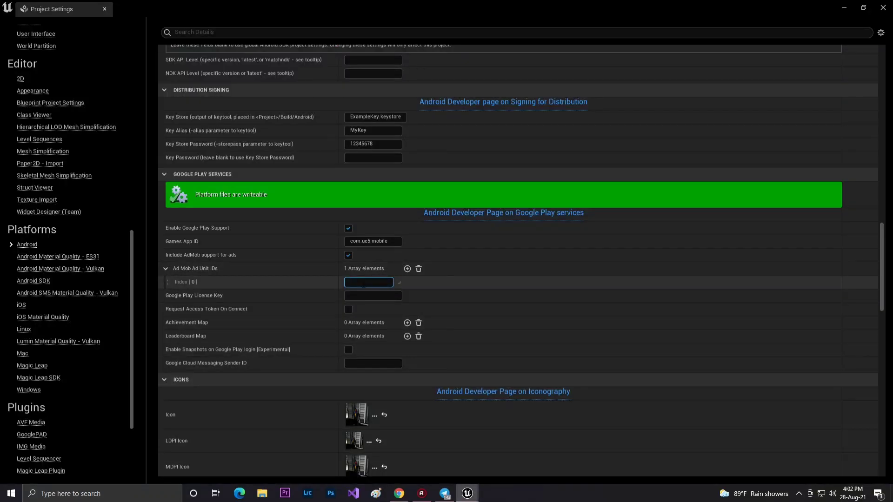
pyautogui.write('ca-app-pub-3111883123751136/2023214567')
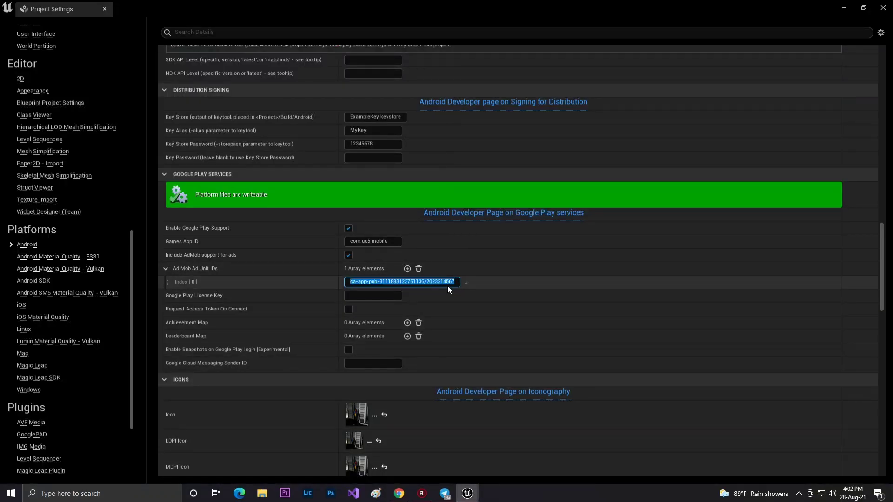
pyautogui.scroll(-3)
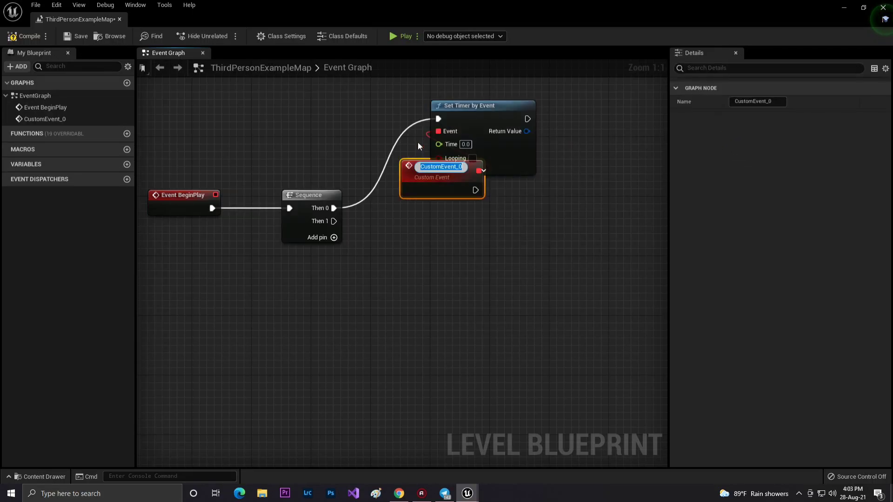
# Name the timer's custom event 'ads', set Time to 13, and enable Looping.
pyautogui.write('ads')
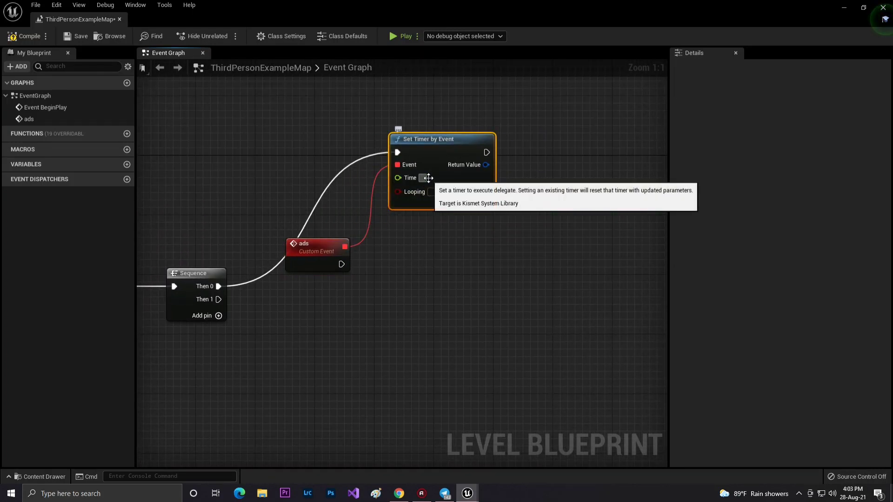
pyautogui.click(426, 178)
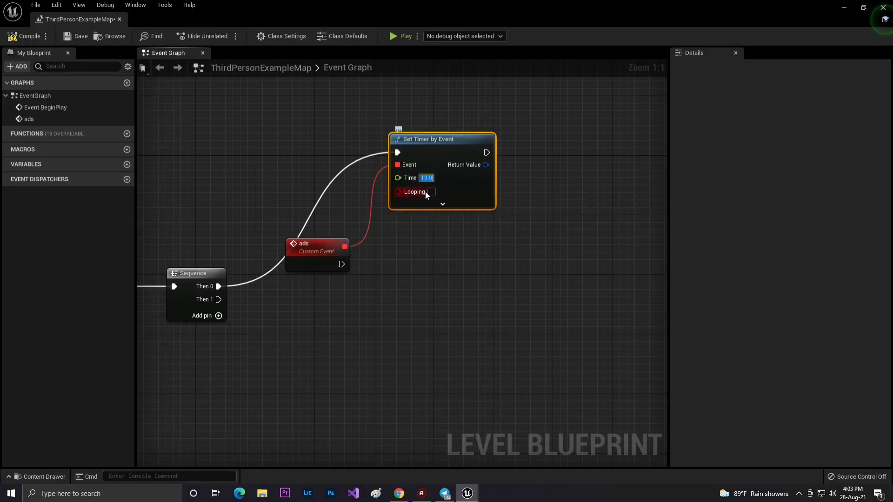
pyautogui.click(431, 193)
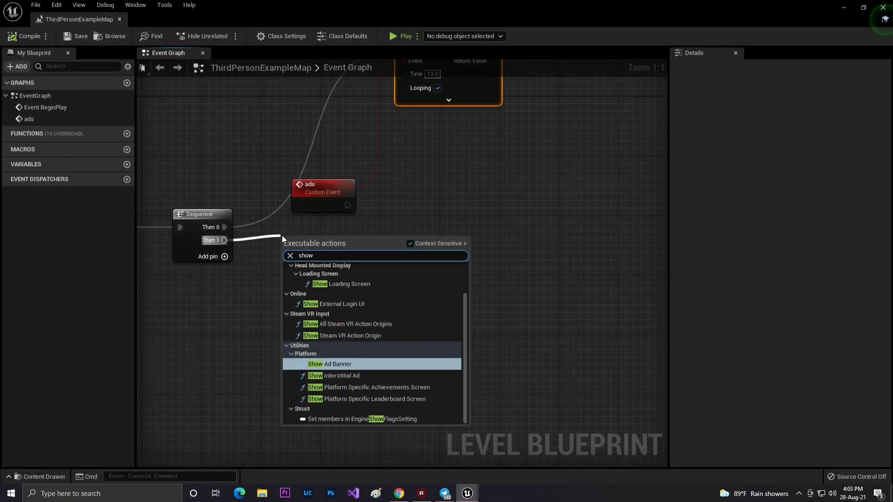
pyautogui.moveTo(377, 373)
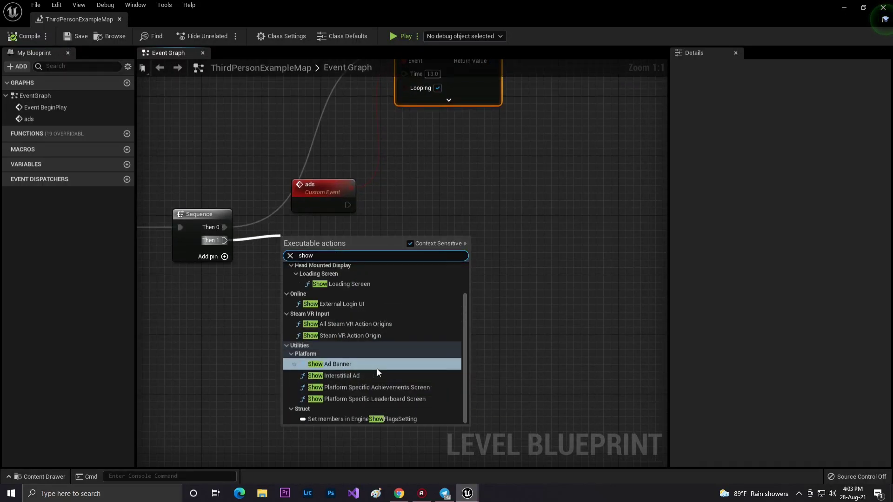
pyautogui.moveTo(369, 387)
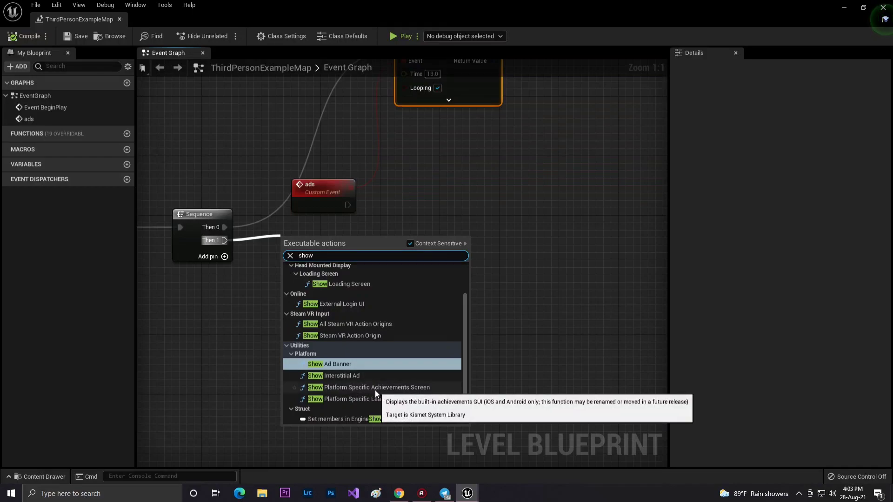
pyautogui.moveTo(432, 391)
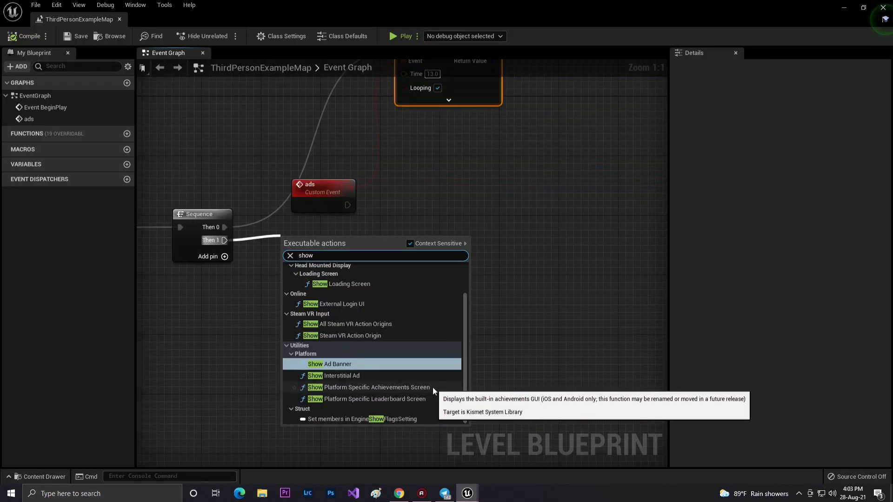
pyautogui.moveTo(350, 366)
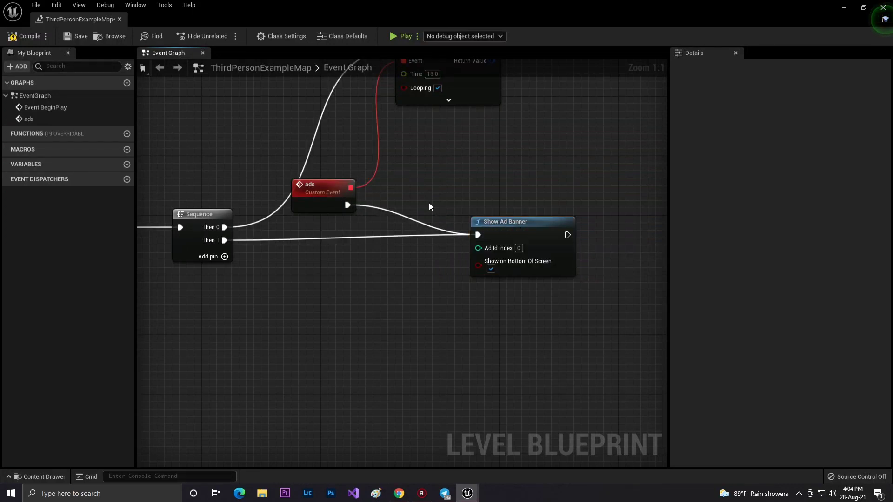
# Wire Show Ad Banner (index 0, bottom) to Sequence Then 1 and the ads event.
pyautogui.click(403, 36)
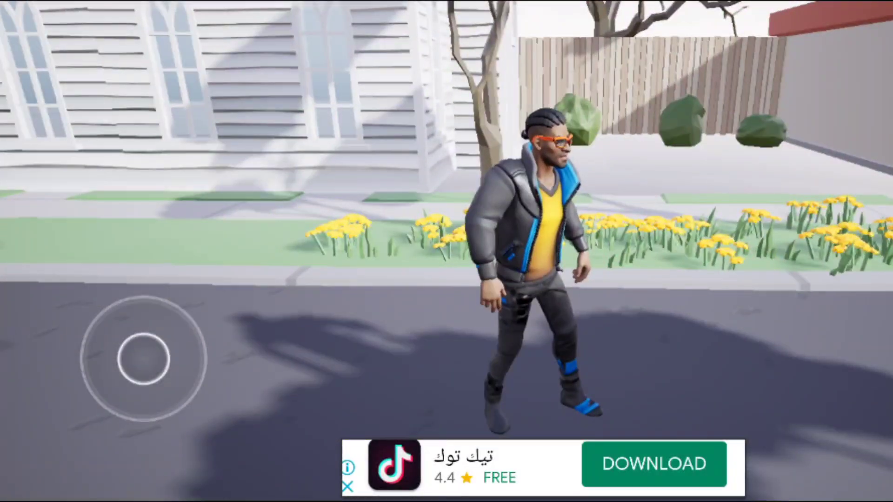
# Tap the bottom TikTok banner ad to open TikTok's Google Play listing.
pyautogui.click(654, 464)
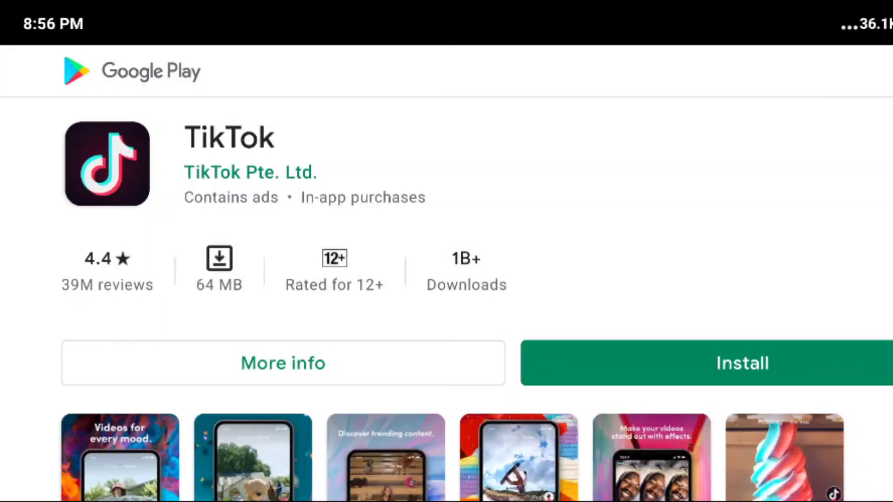